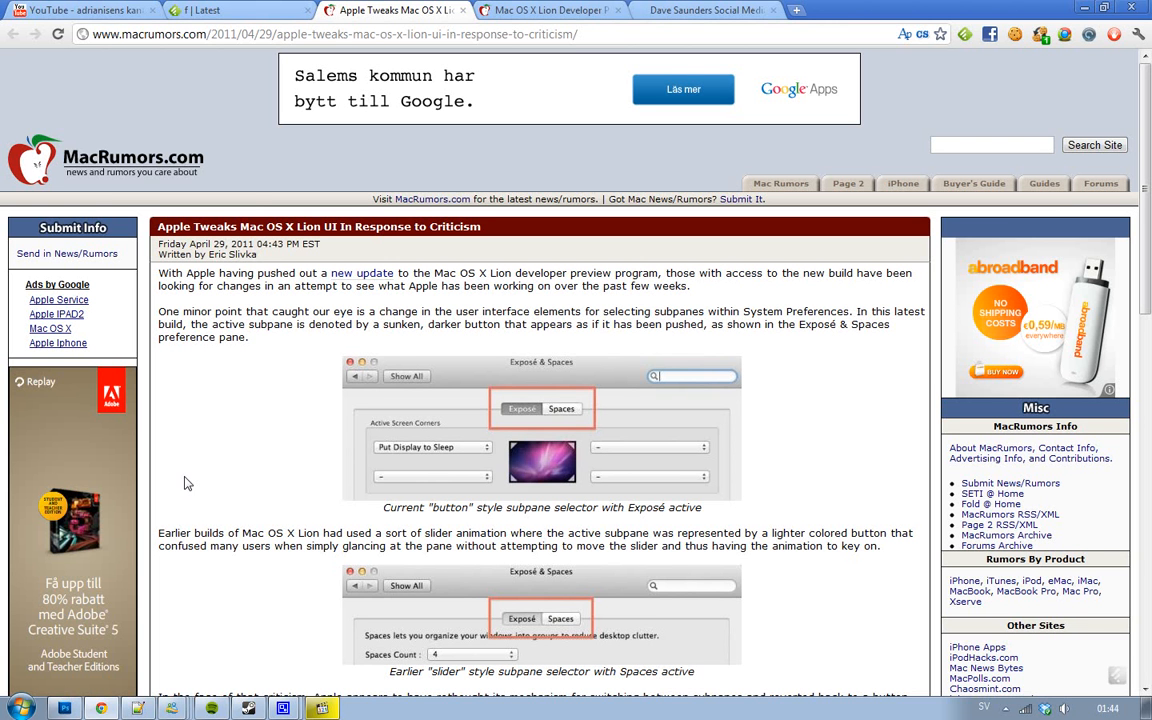
mouse_move(492, 419)
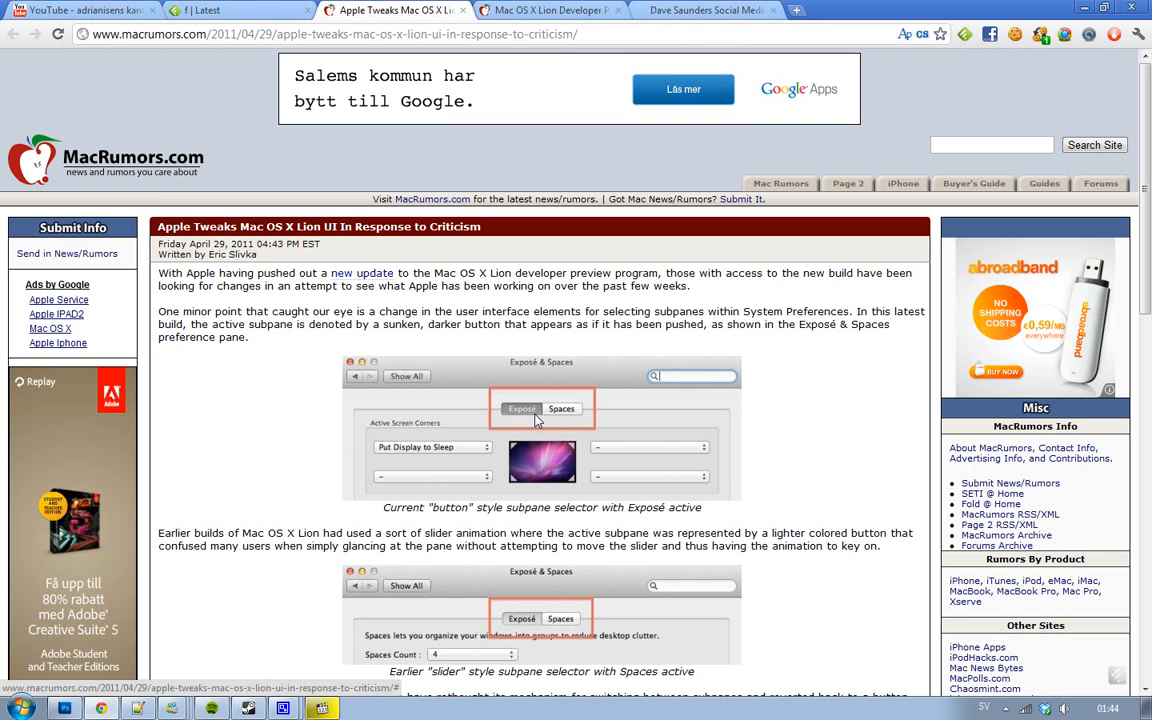
mouse_move(328, 463)
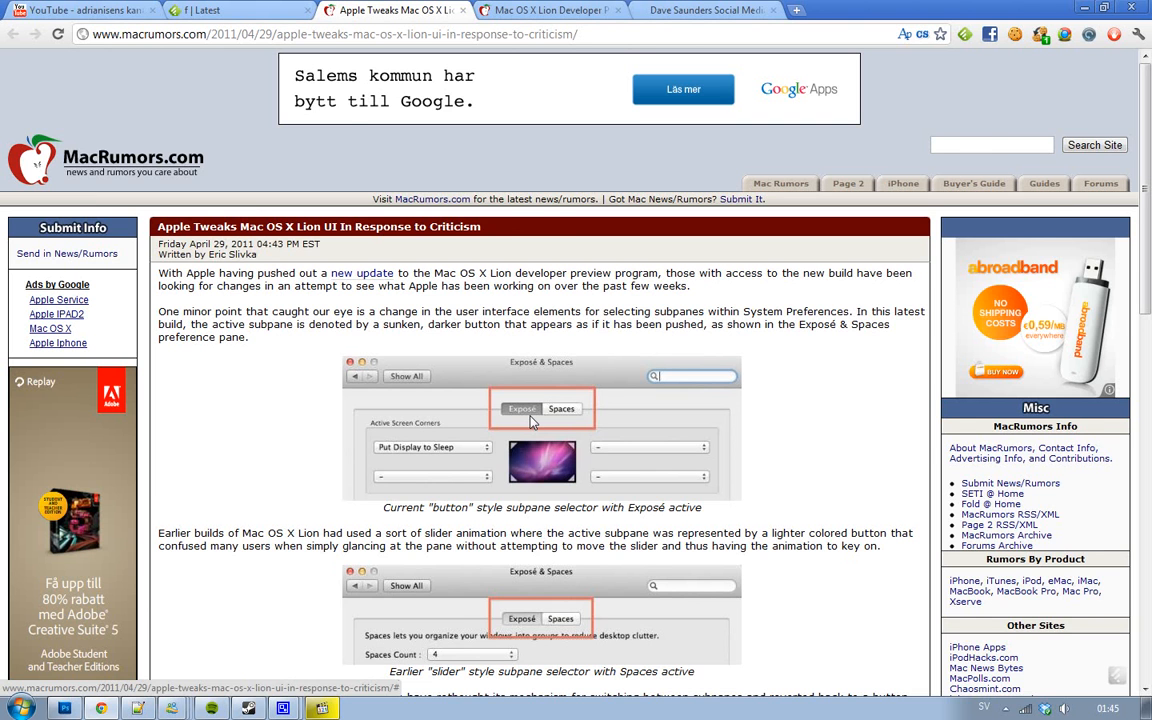
Step: Scroll the Lion article down to the slider-style screenshot and iCal selector buttons
scroll("down", 3)
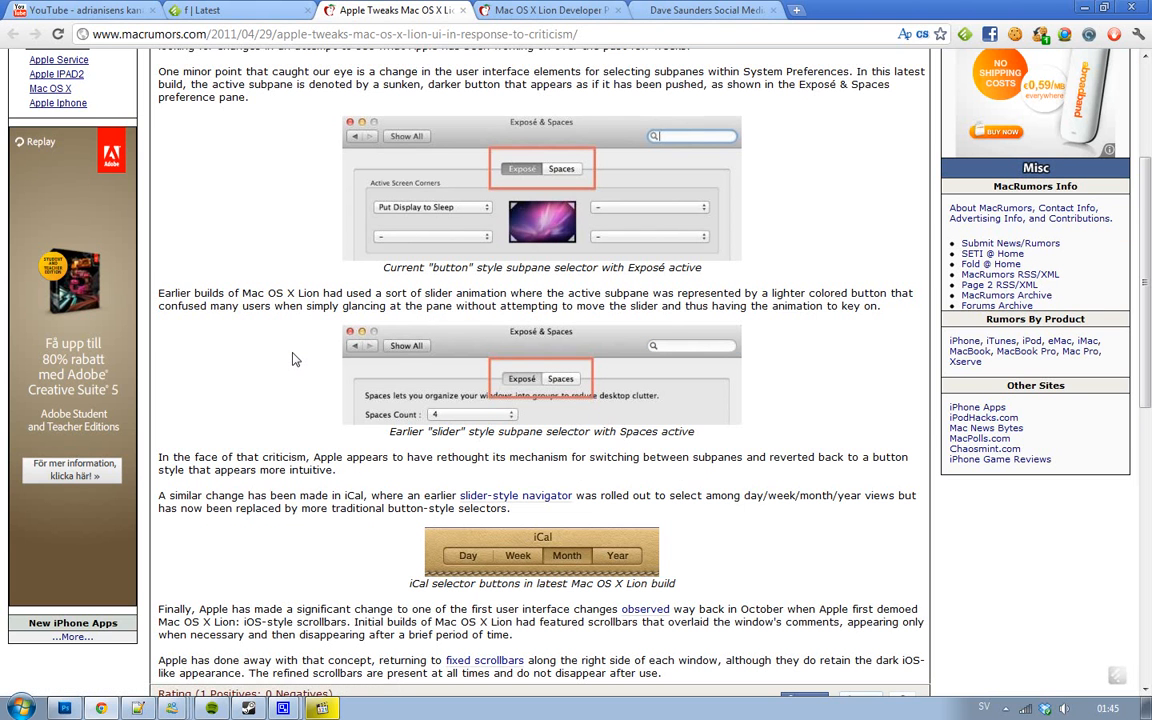
mouse_move(595, 339)
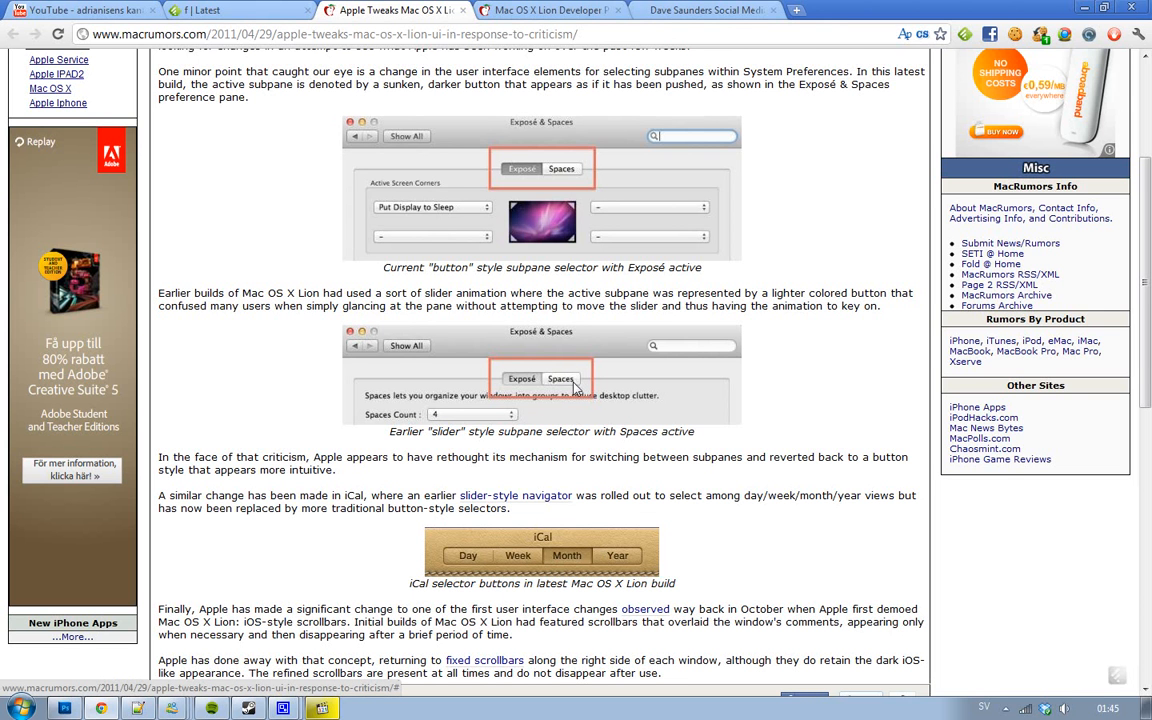
mouse_move(532, 176)
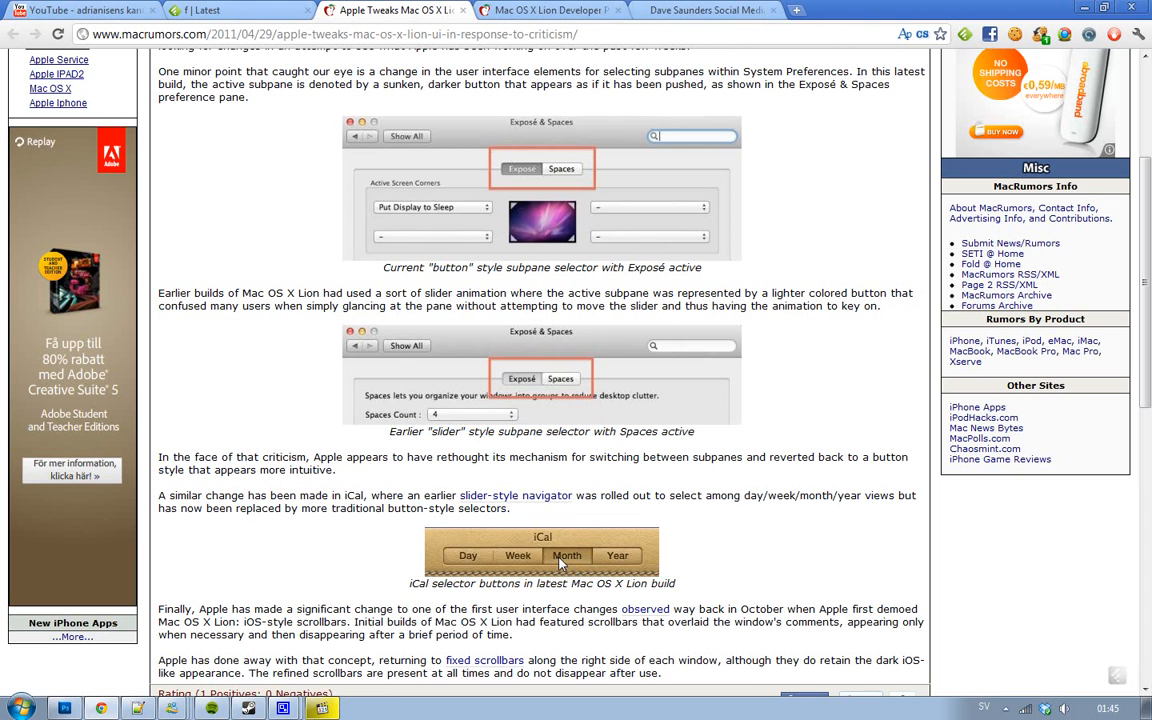
mouse_move(563, 588)
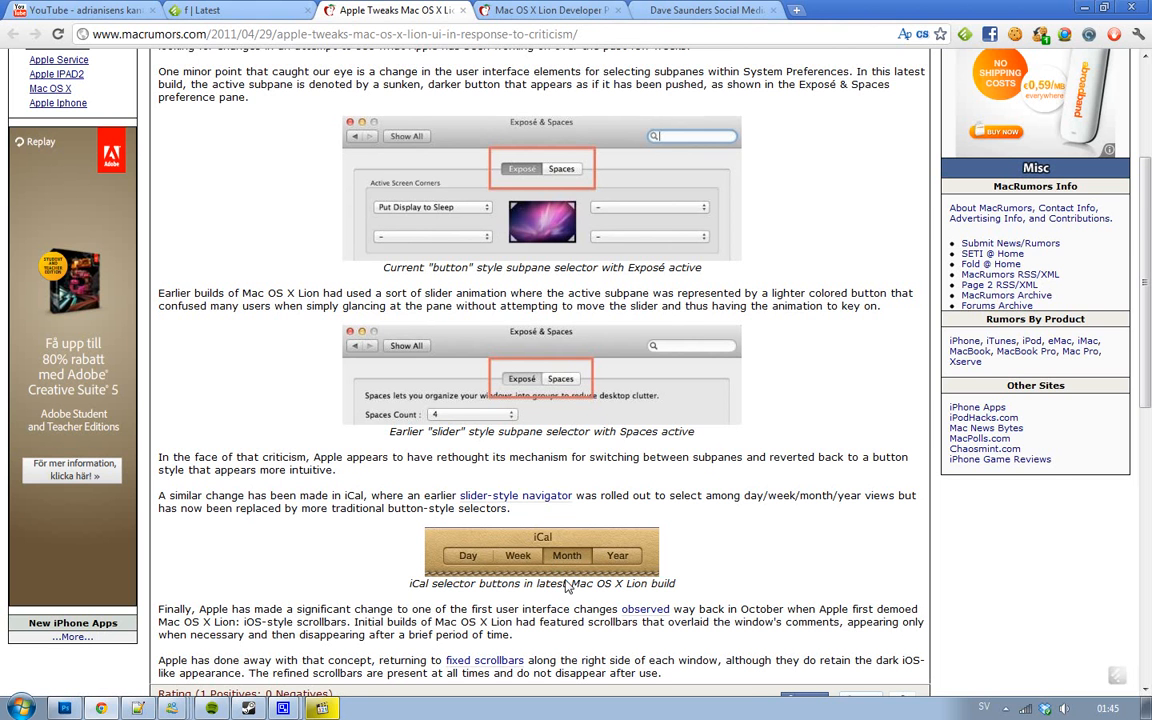
Step: View the Lion Developer Preview iCal article, then scroll the tweaks article to its comments
left_click(558, 9)
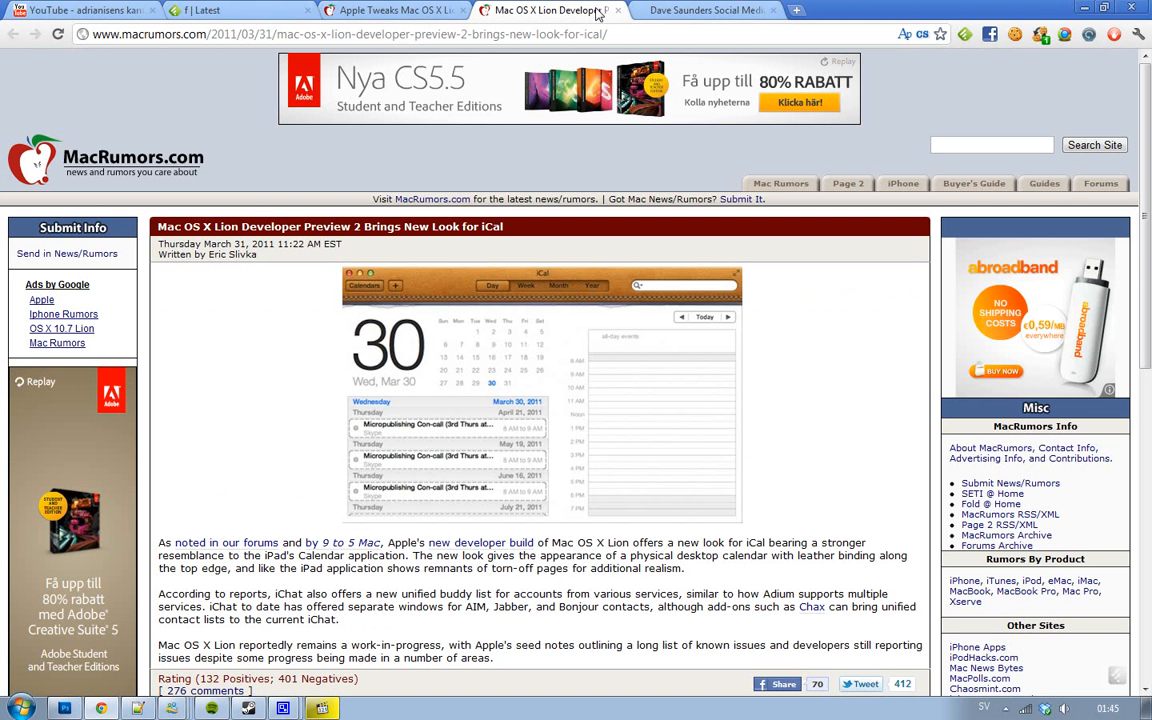
mouse_move(505, 298)
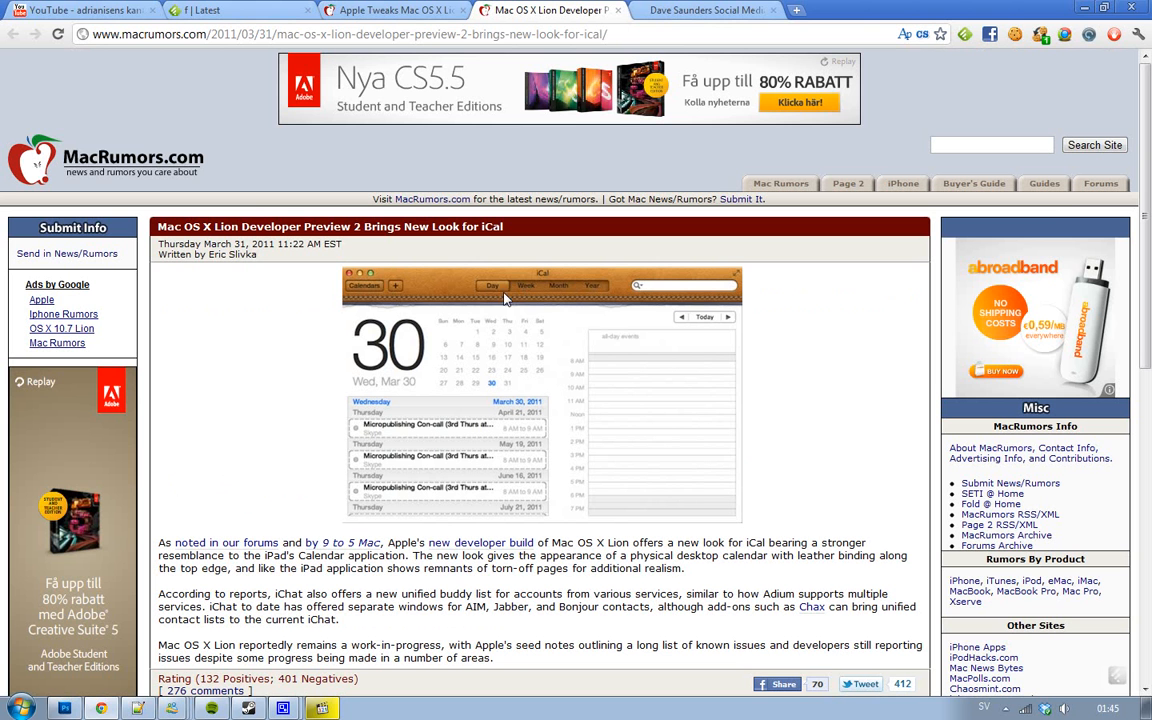
mouse_move(550, 286)
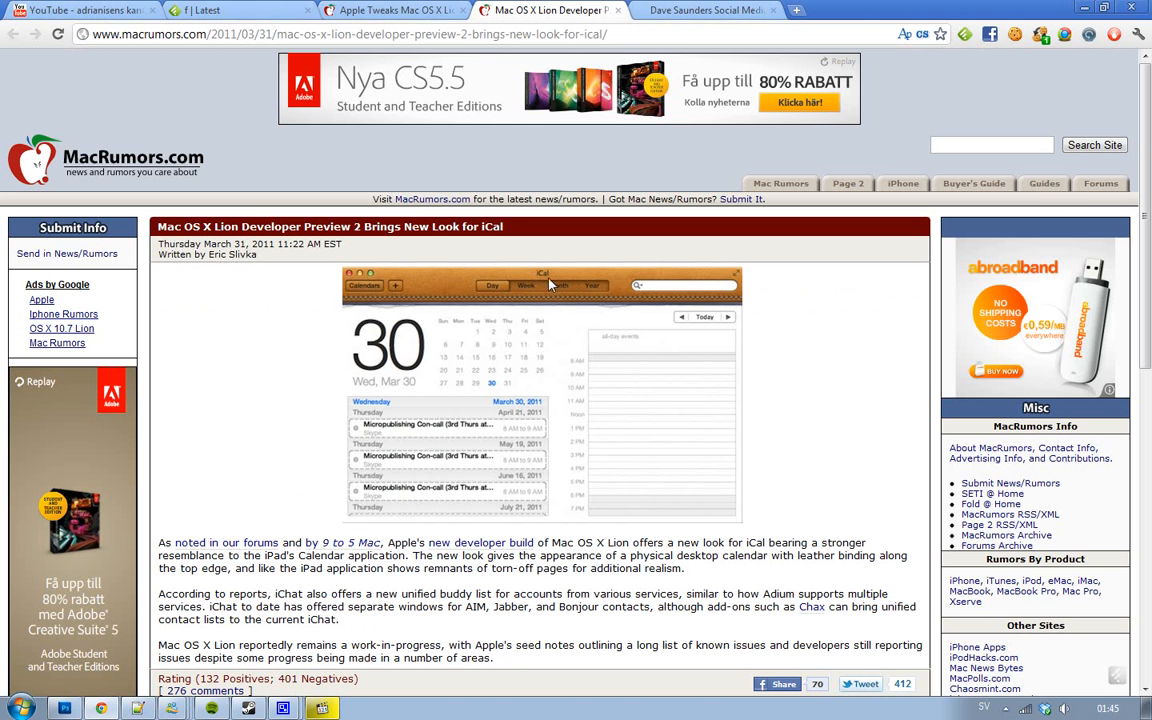
mouse_move(573, 287)
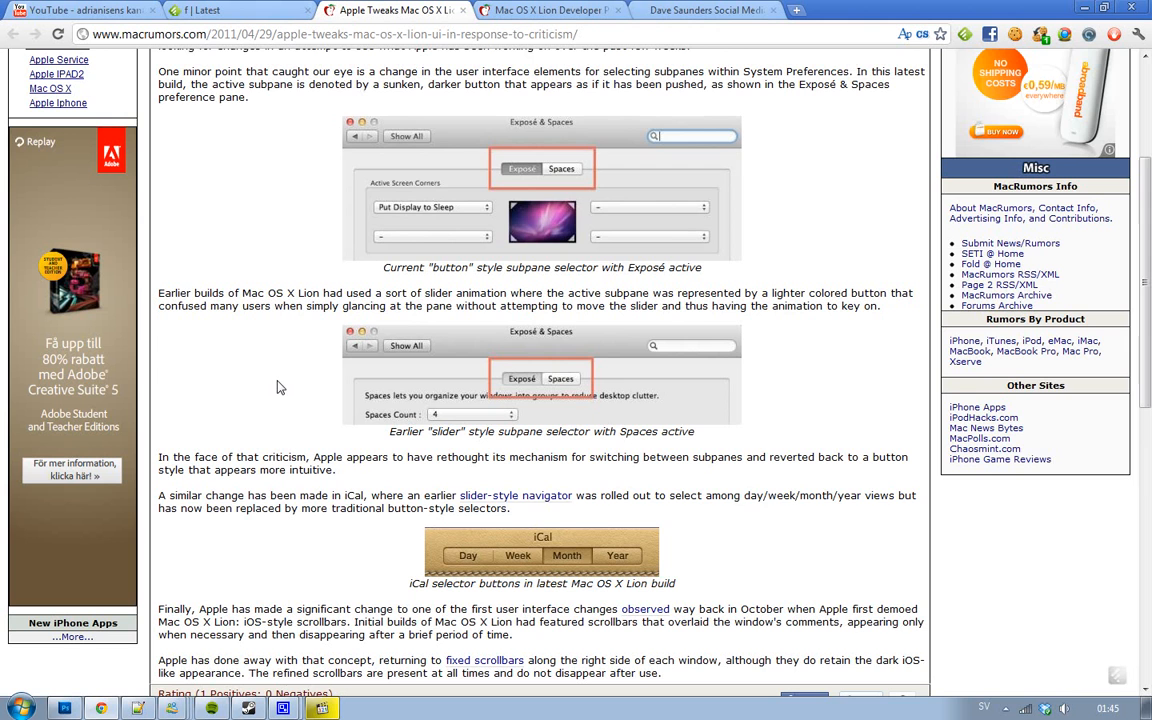
scroll("down", 3)
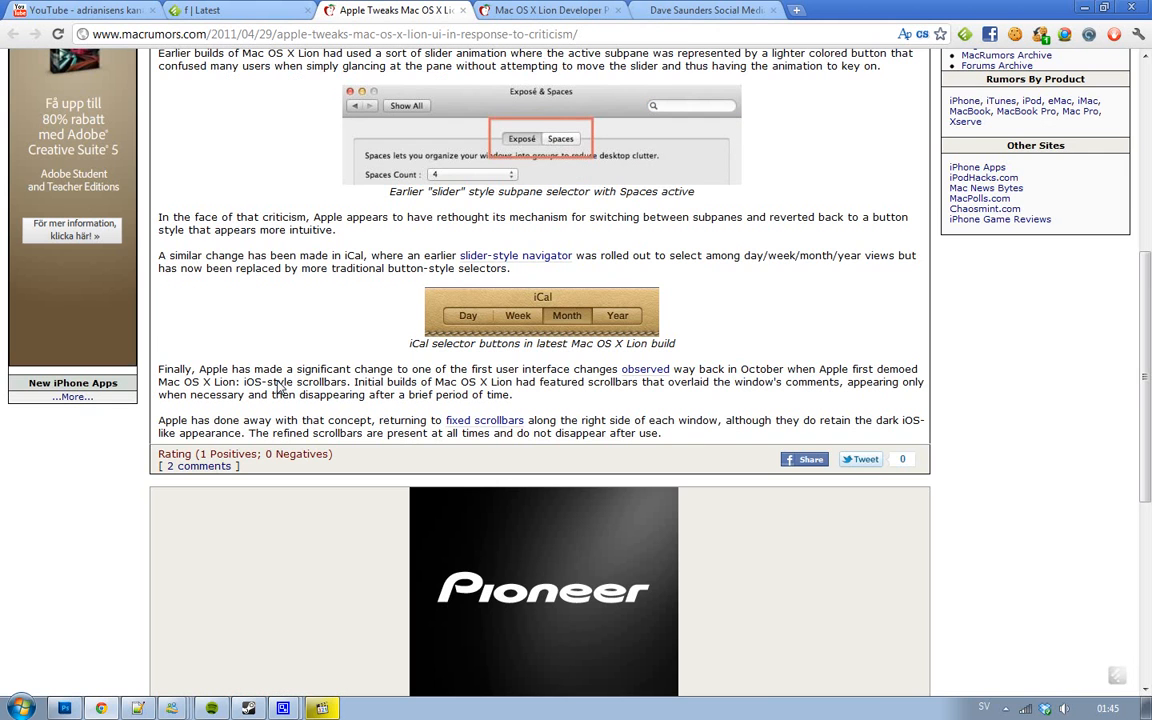